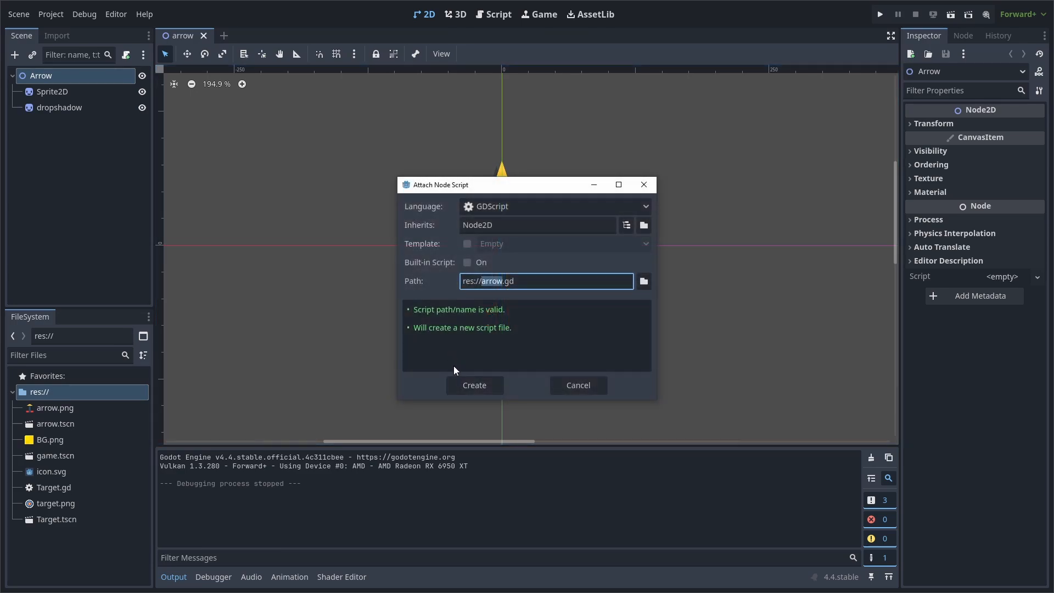
Create arrow.gd from the Attach Node Script dialog, making _physics_process look at the mouse
{"action": "left_click", "coordinate": [473, 384]}
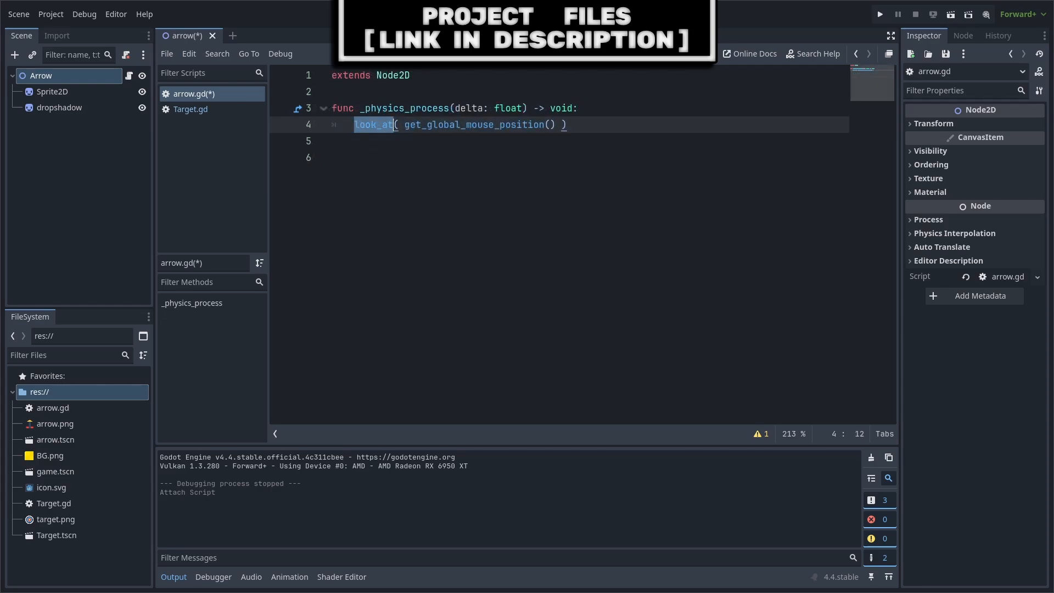
Enter 'rotation_degrees += 90' while rewriting the physics process to rotate toward the mouse
{"action": "type", "text": "rotation_degrees += 90"}
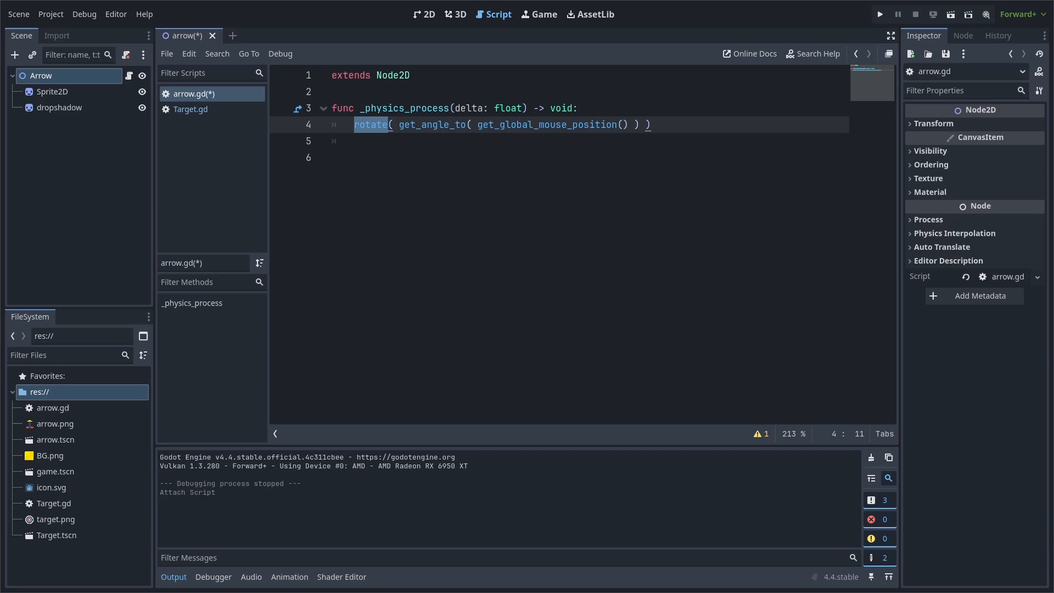
{"action": "type", "text": "+ deg_to_rad(90)"}
{"action": "left_click", "coordinate": [588, 157]}
{"action": "type", "text": "$dropshadow.position = Vector2(-4, 4).rotated(-rotation)"}
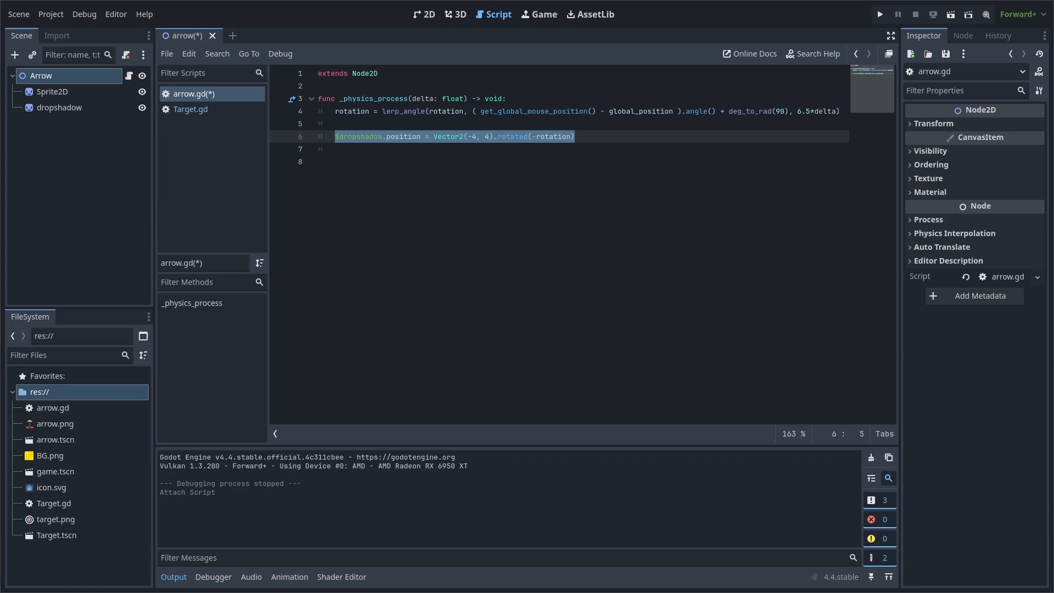
Select Vector2 in the dropshadow offset line Vector2(-4, 4).rotated(-rotation)
{"action": "double_click", "coordinate": [463, 136]}
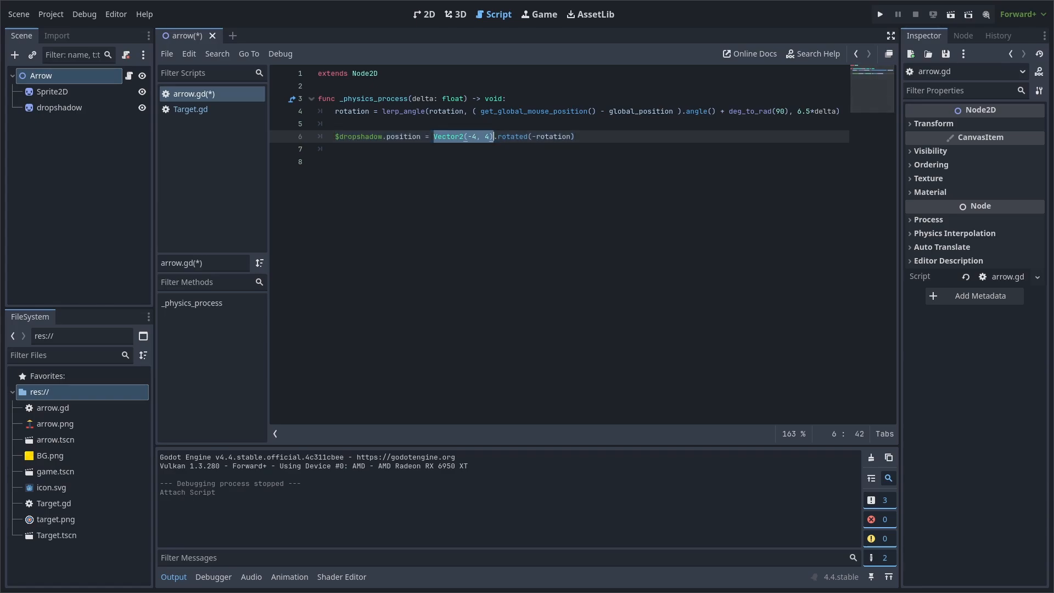